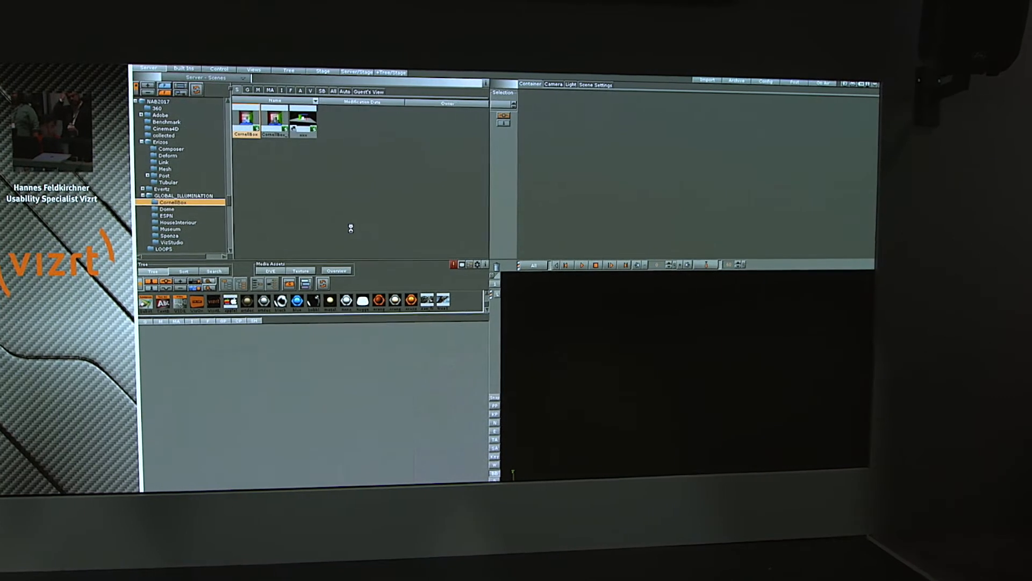
Load the CornellBox scene from the GLOBAL_ILLUMINATION folder.
{"action": "double_click", "coordinate": [246, 118]}
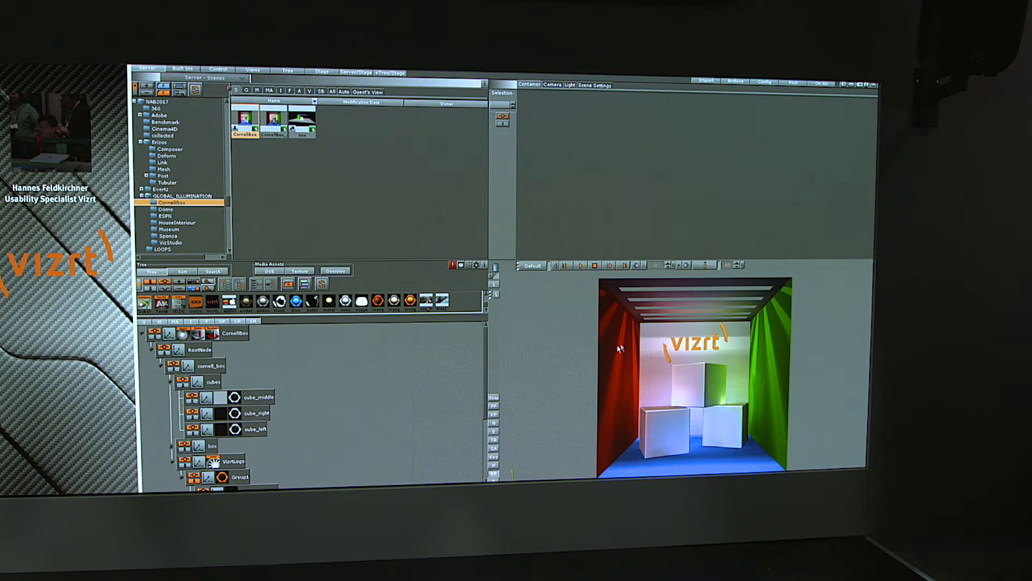
{"action": "mouse_move", "coordinate": [776, 349]}
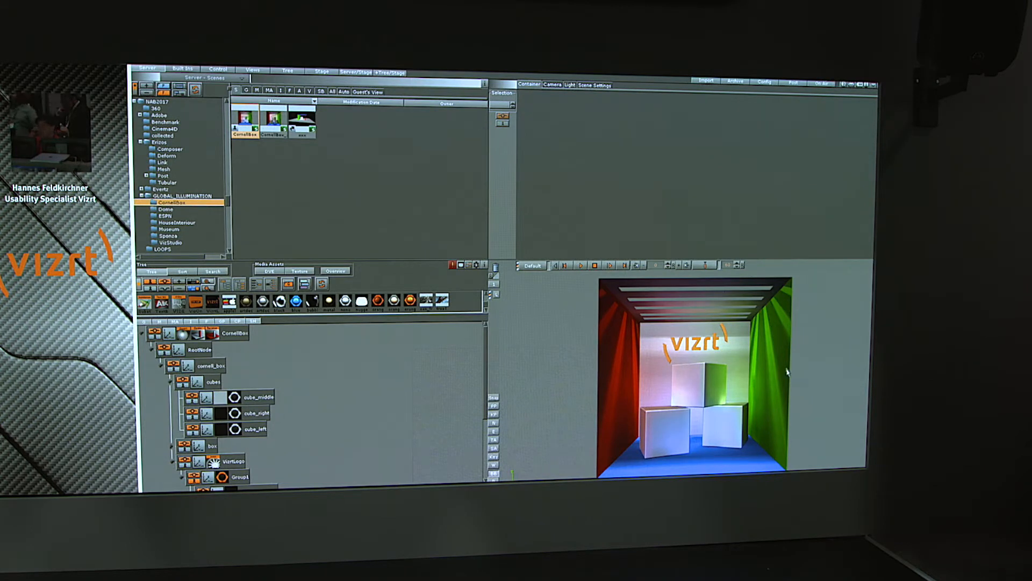
{"action": "mouse_move", "coordinate": [629, 387]}
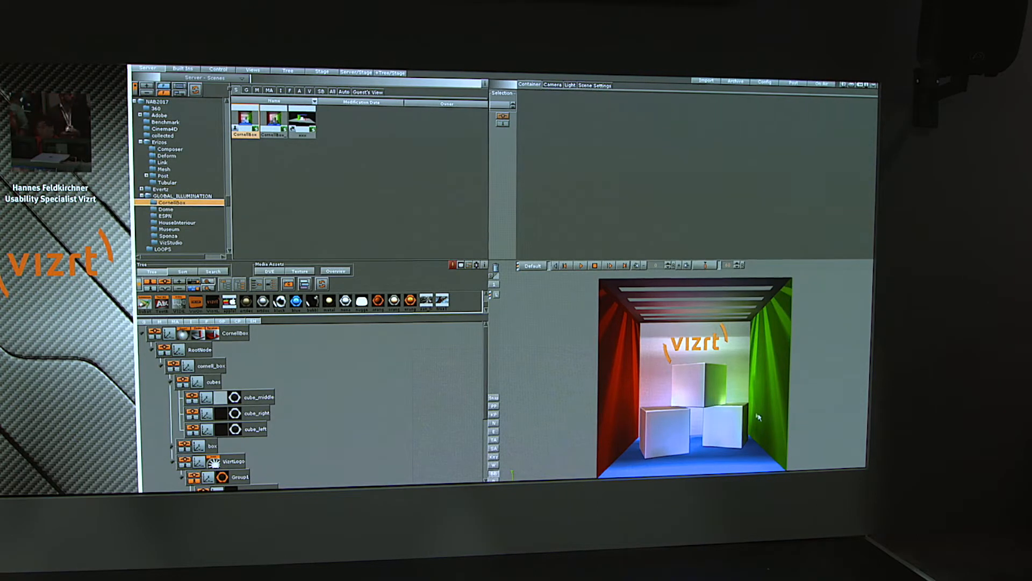
{"action": "mouse_move", "coordinate": [629, 387]}
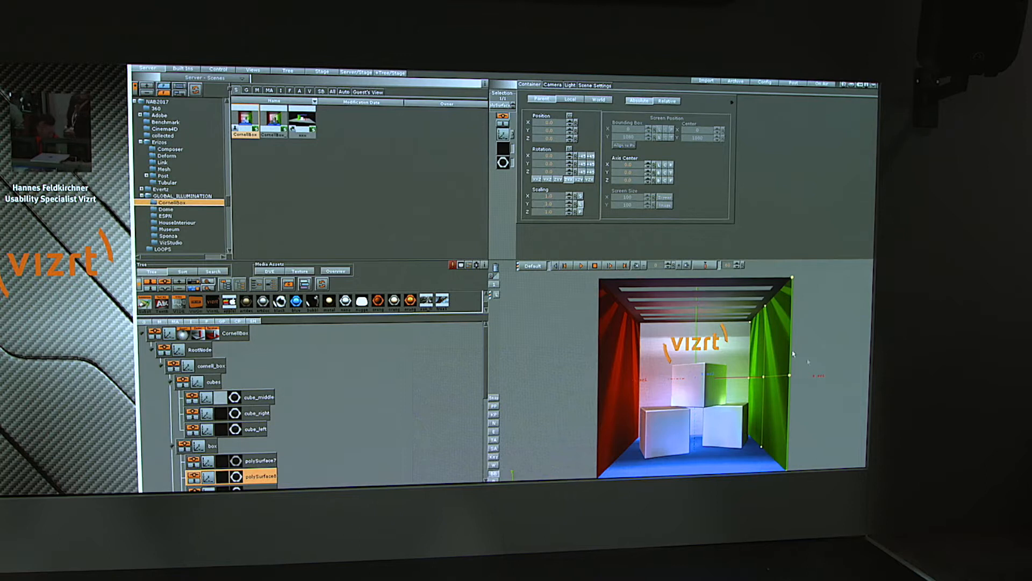
Scroll the scene tree to the green wall's polySurface8 to reach its material.
{"action": "scroll", "scroll_direction": "down", "scroll_amount": 3}
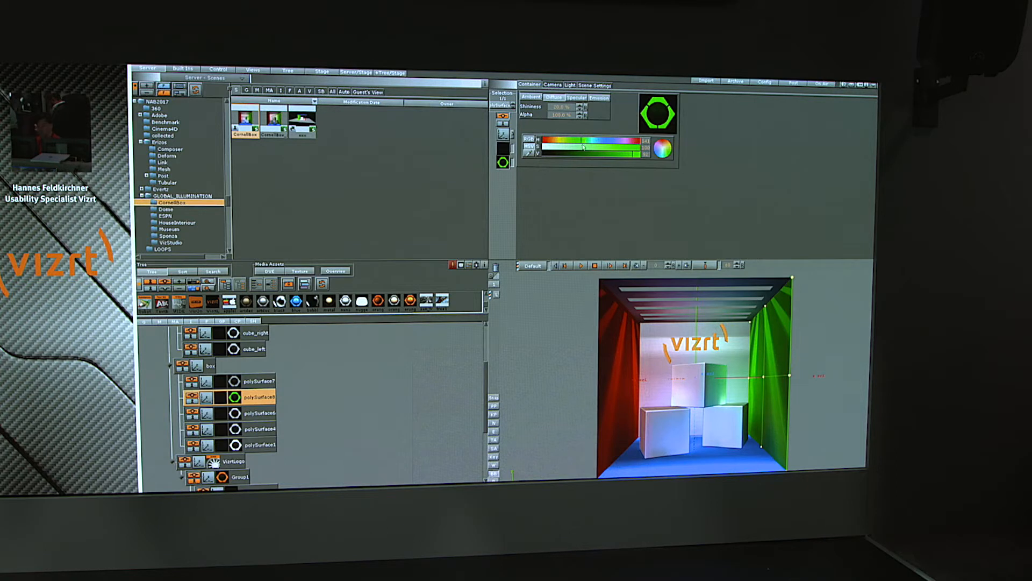
Show the Light editor with light 3 (Spot) selected for editing.
{"action": "left_click", "coordinate": [569, 84]}
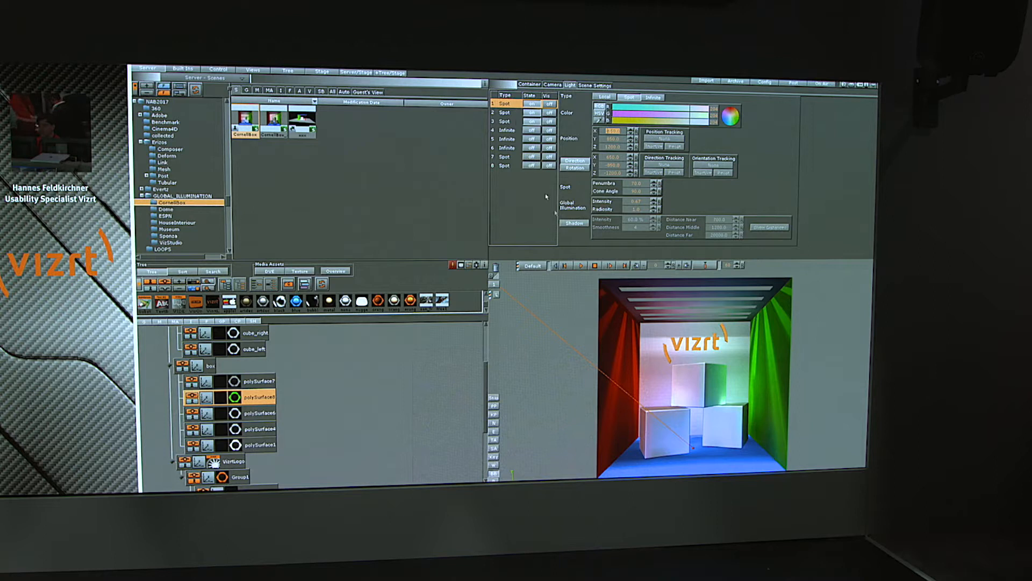
{"action": "left_click", "coordinate": [504, 122]}
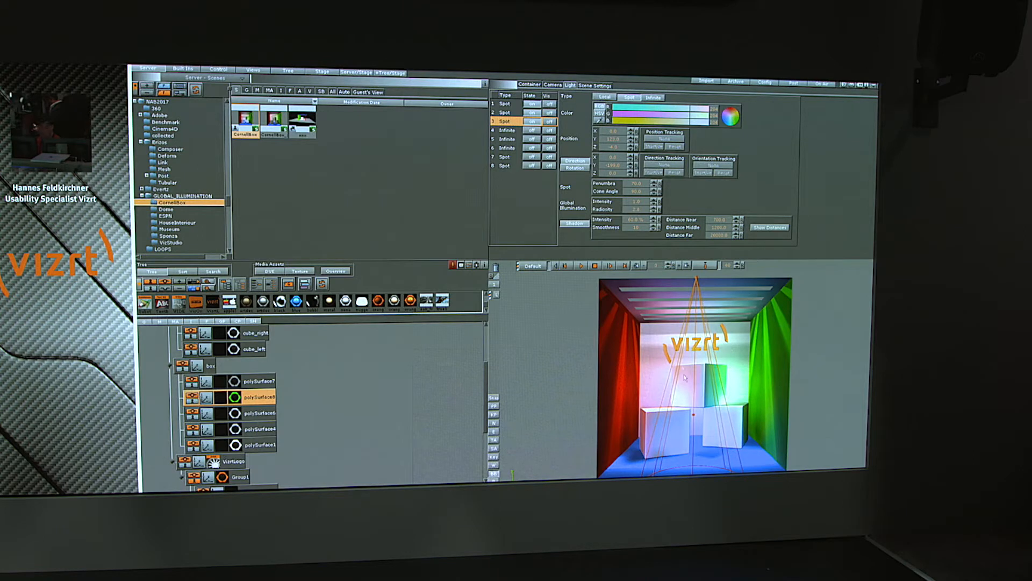
{"action": "mouse_move", "coordinate": [570, 295]}
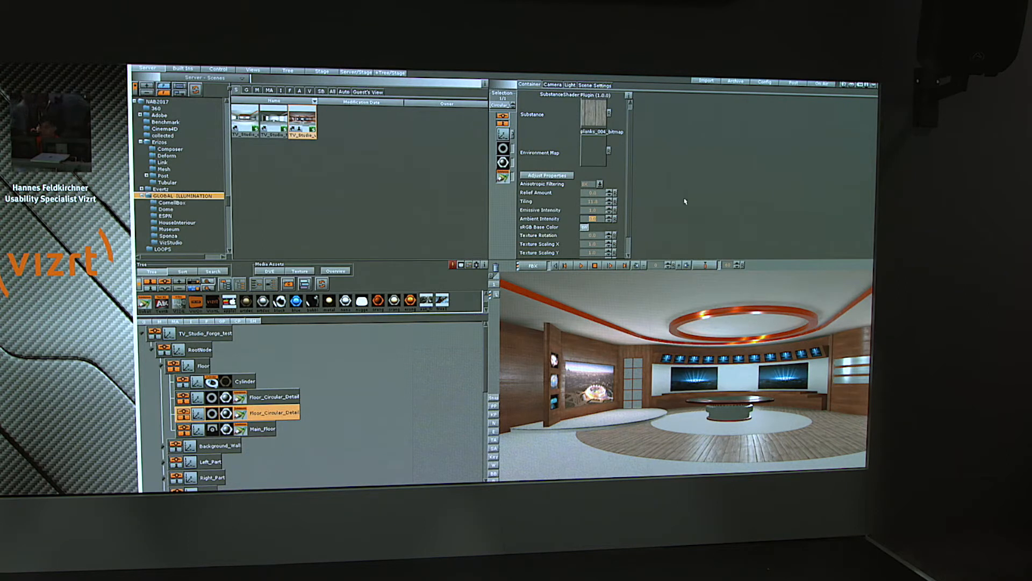
{"action": "mouse_move", "coordinate": [647, 228]}
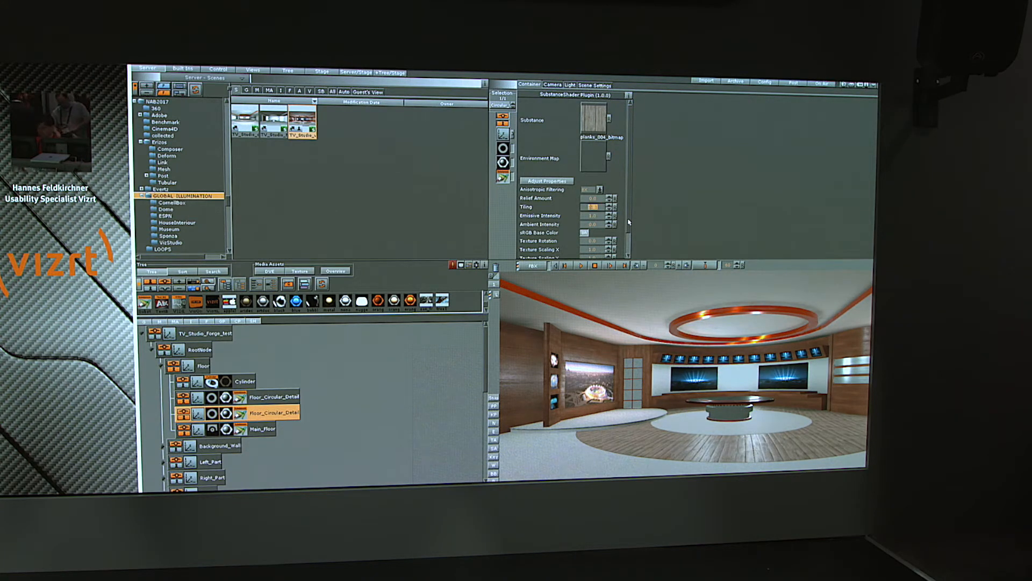
{"action": "mouse_move", "coordinate": [646, 176]}
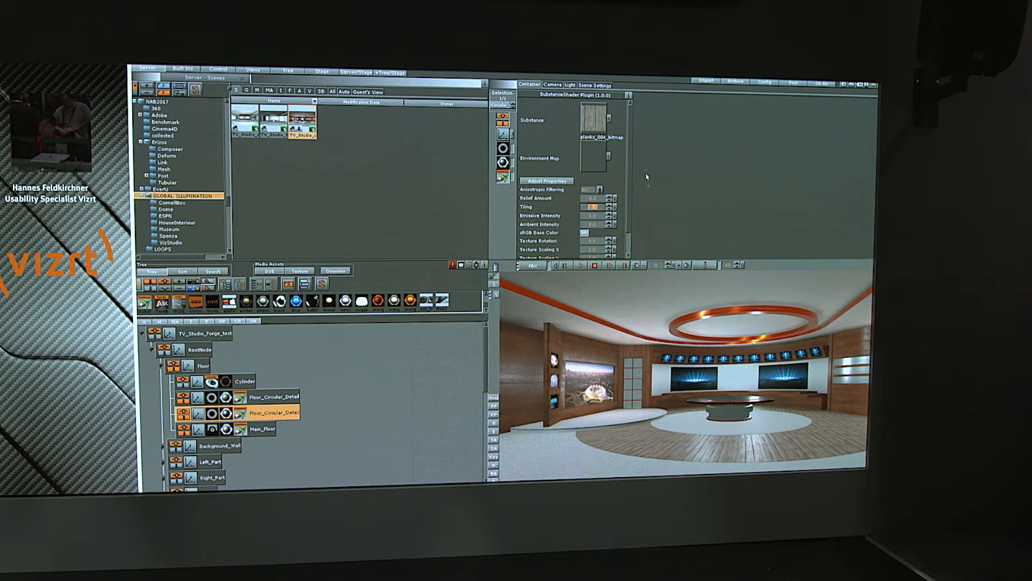
Bring up the wood plank Substance's parameter window and choose a different output resolution.
{"action": "left_click", "coordinate": [547, 181]}
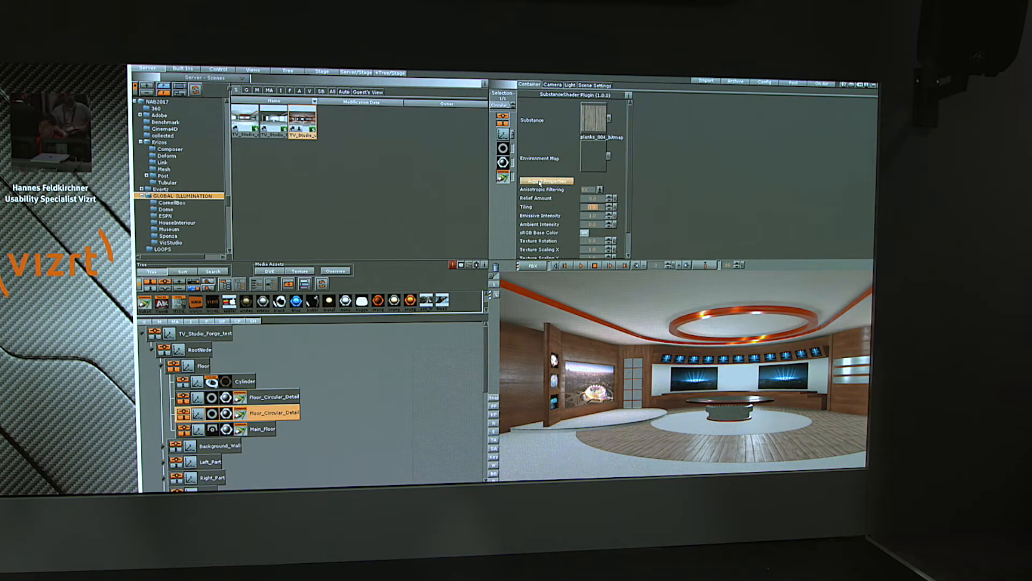
{"action": "left_click", "coordinate": [546, 180]}
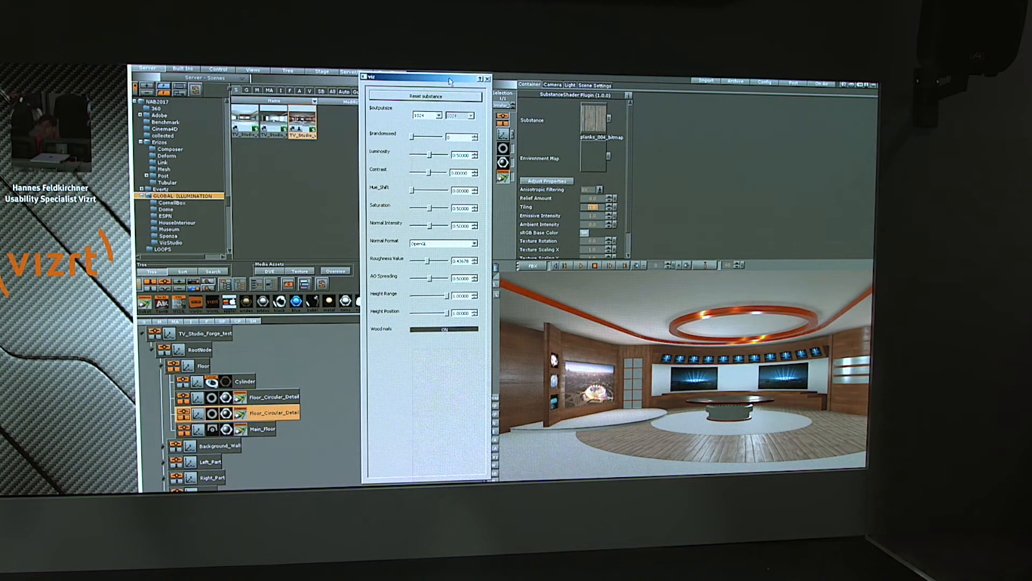
{"action": "left_click", "coordinate": [438, 115]}
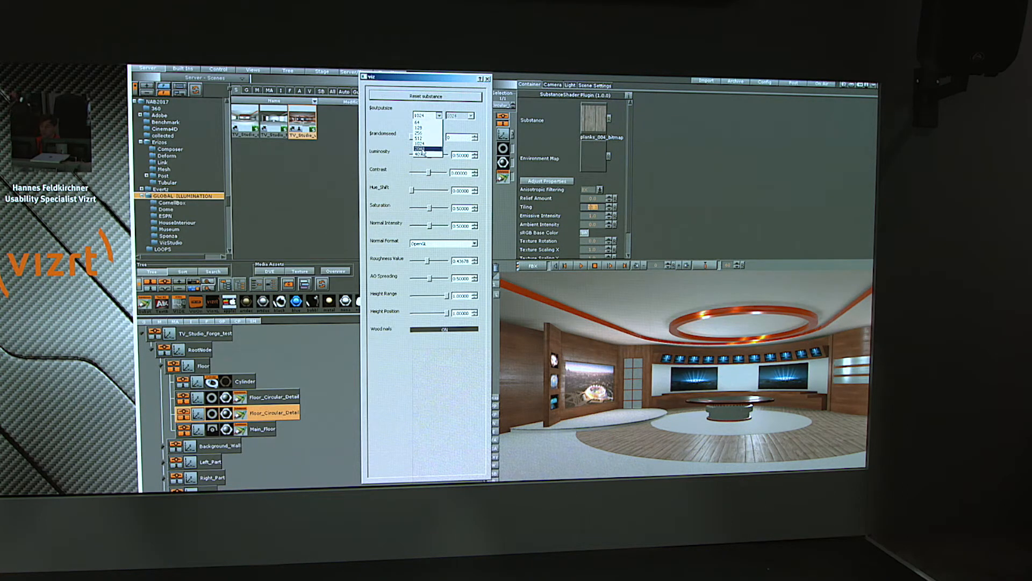
{"action": "left_click", "coordinate": [422, 141]}
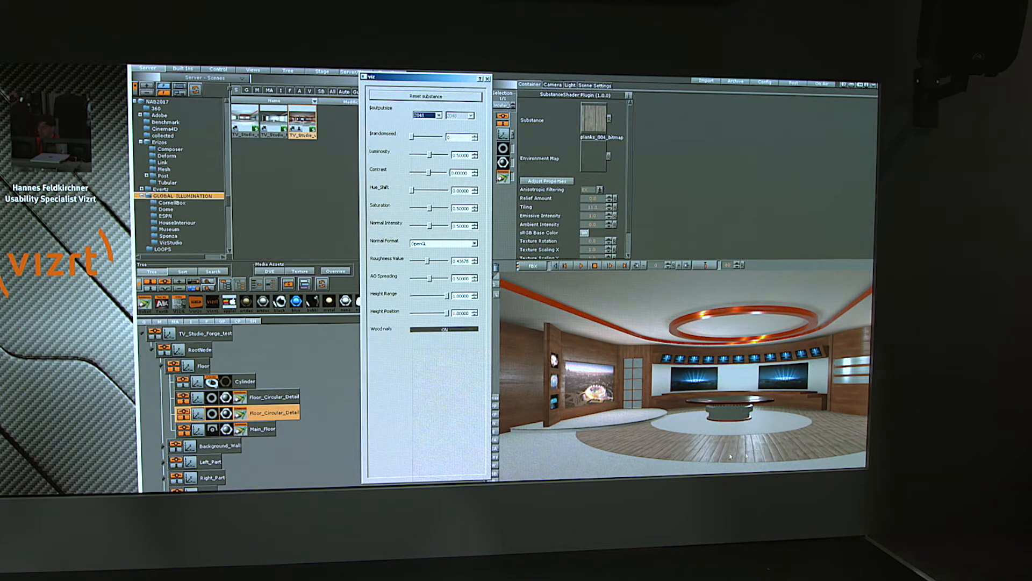
{"action": "left_click", "coordinate": [437, 115]}
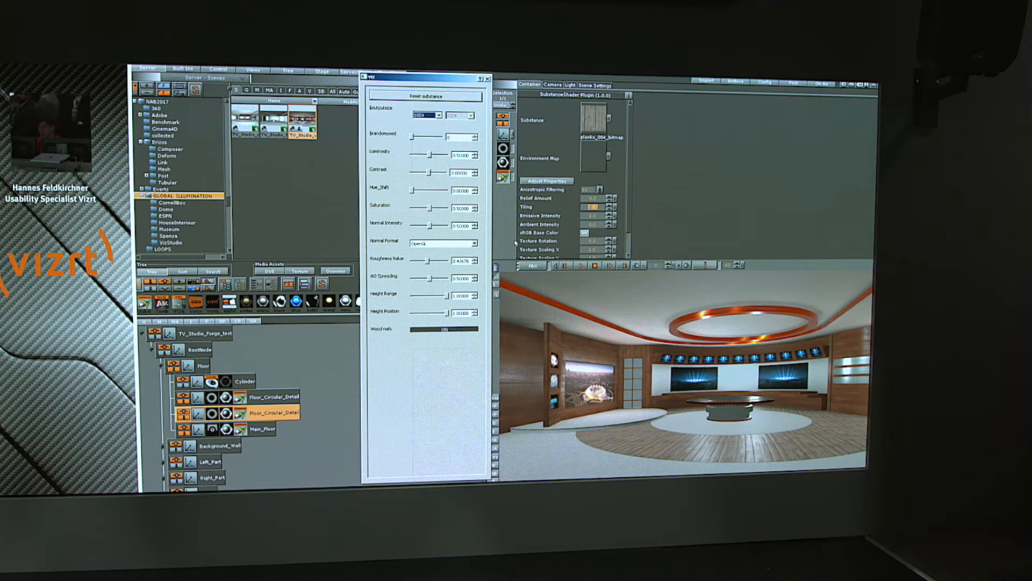
{"action": "mouse_move", "coordinate": [378, 374]}
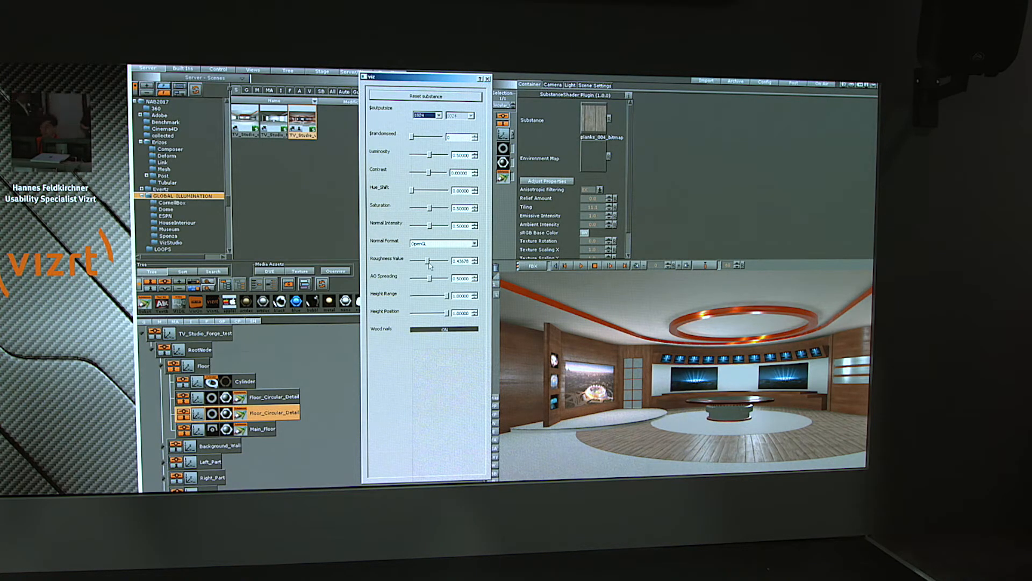
{"action": "left_click_drag", "start_coordinate": [435, 260], "coordinate": [421, 260]}
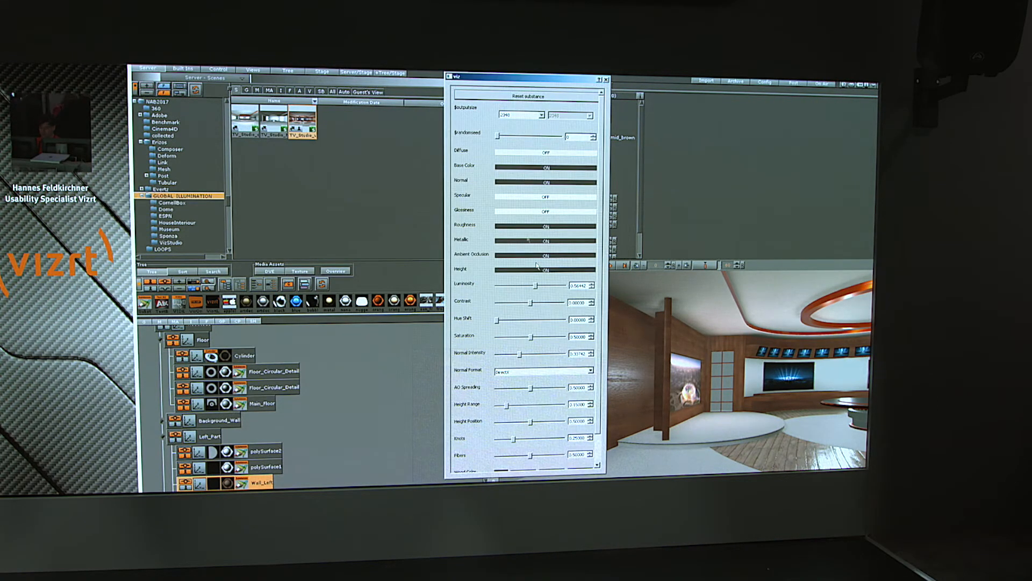
Raise the left wall wood's roughness, knot amount and normal intensity.
{"action": "scroll", "scroll_direction": "down", "scroll_amount": 3}
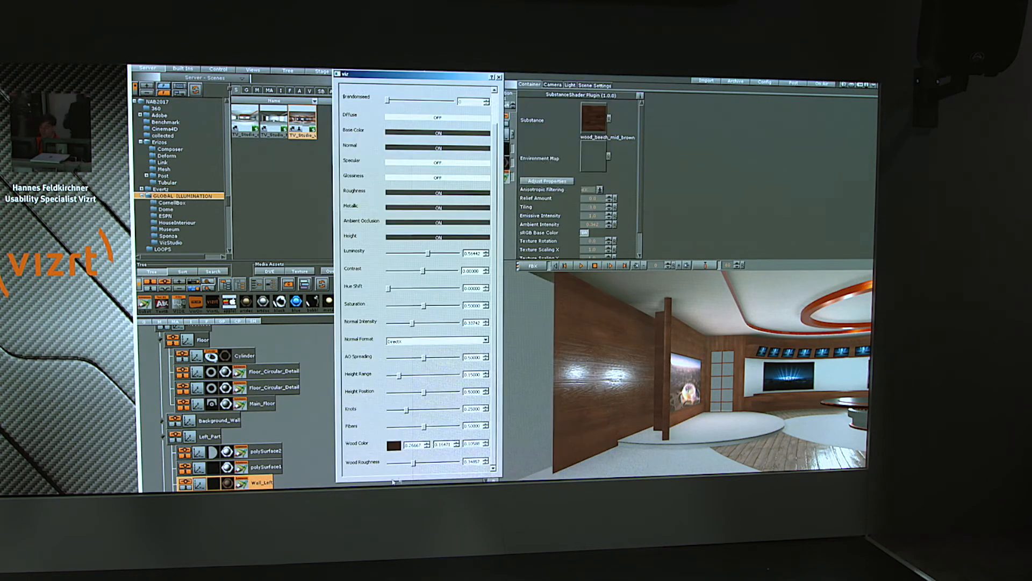
{"action": "left_click_drag", "start_coordinate": [412, 464], "coordinate": [432, 465]}
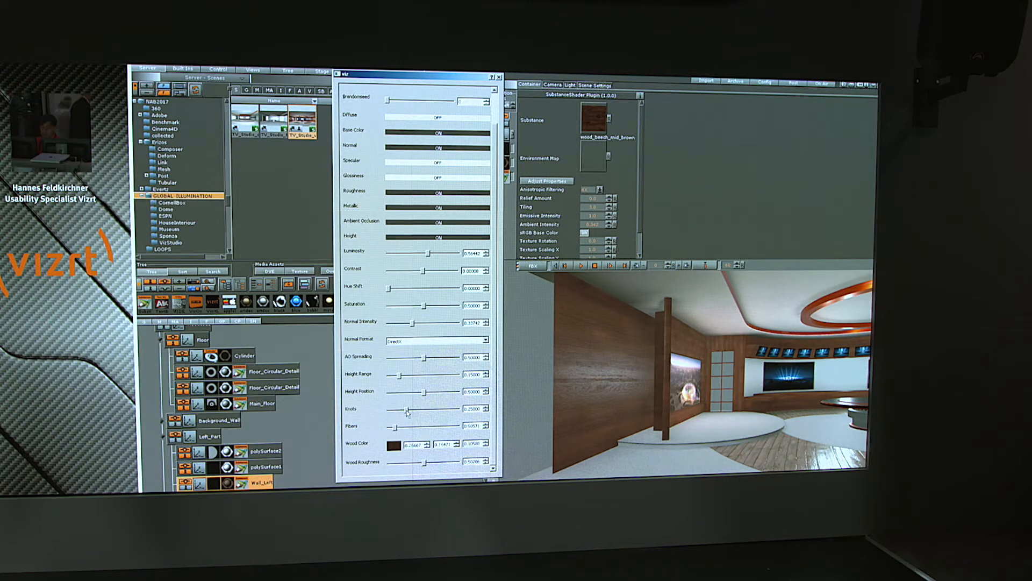
{"action": "left_click_drag", "start_coordinate": [404, 408], "coordinate": [461, 409]}
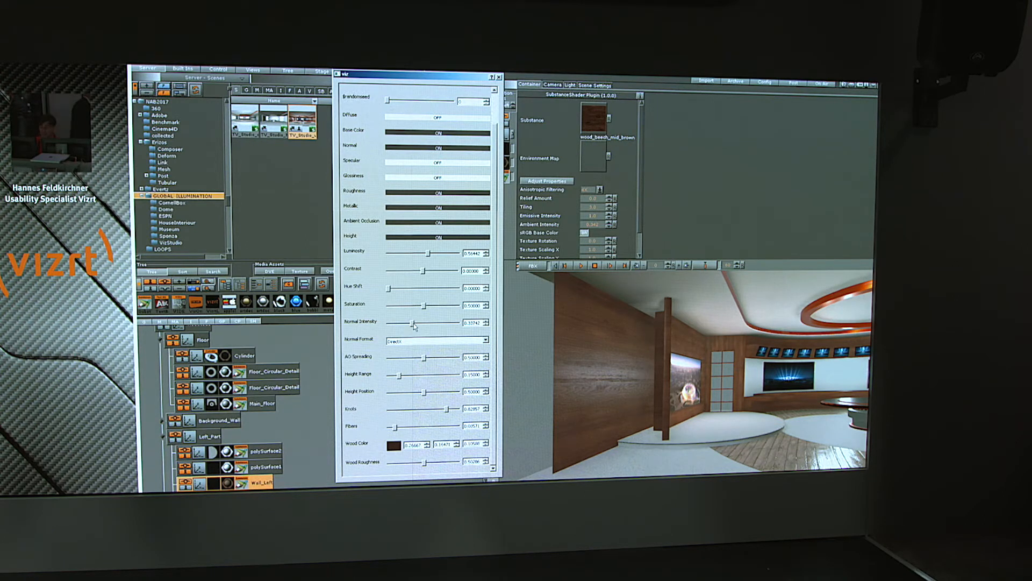
{"action": "left_click_drag", "start_coordinate": [413, 322], "coordinate": [467, 322]}
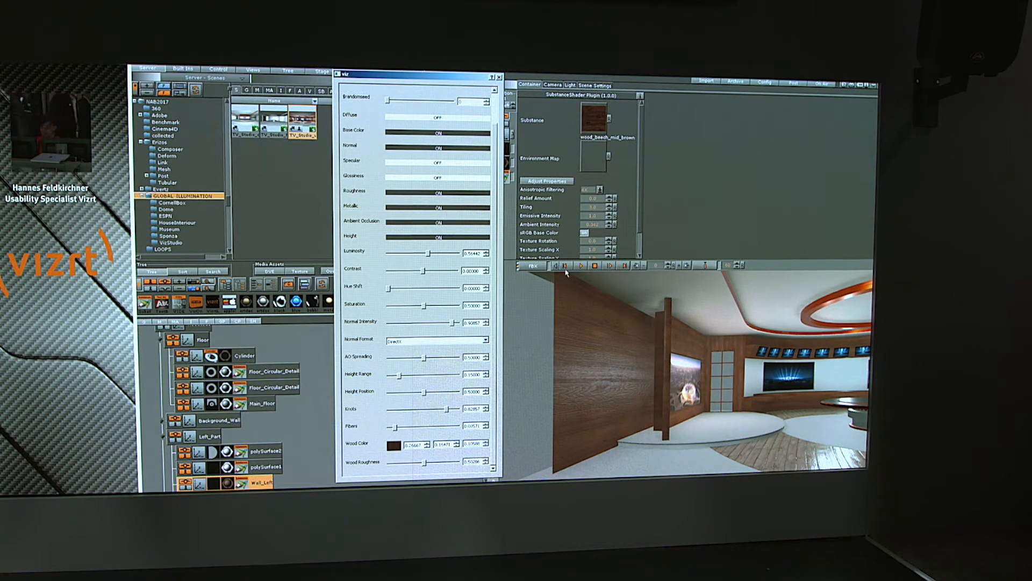
{"action": "left_click", "coordinate": [500, 77]}
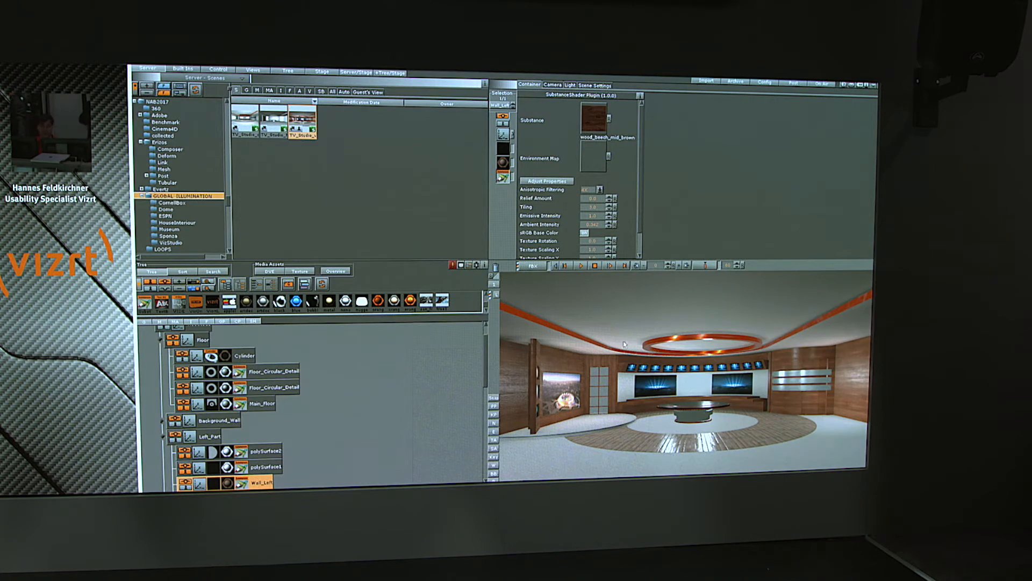
{"action": "mouse_move", "coordinate": [677, 388]}
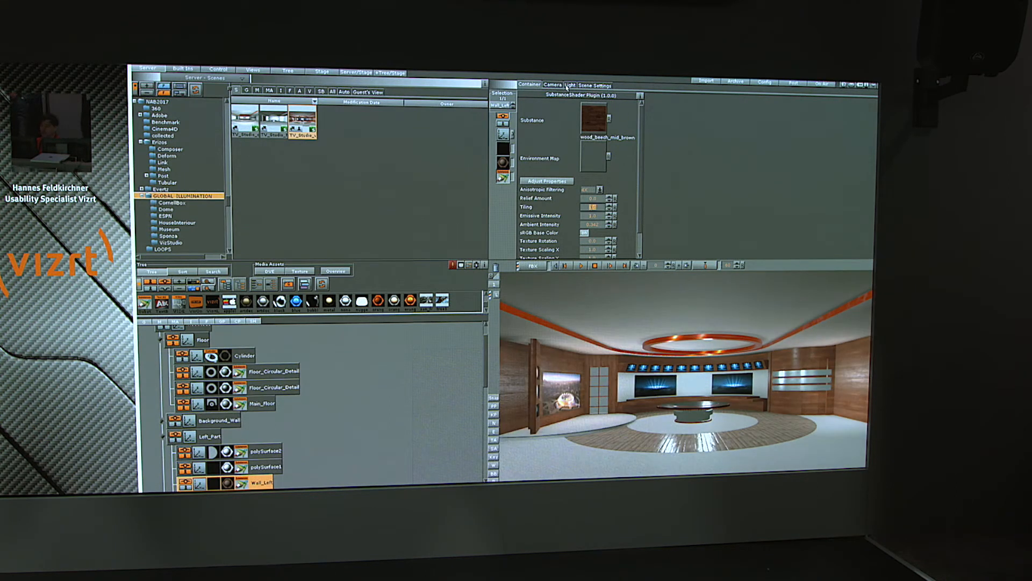
Inspect the studio's Spot and Infinite lights in the Light editor.
{"action": "left_click", "coordinate": [569, 84]}
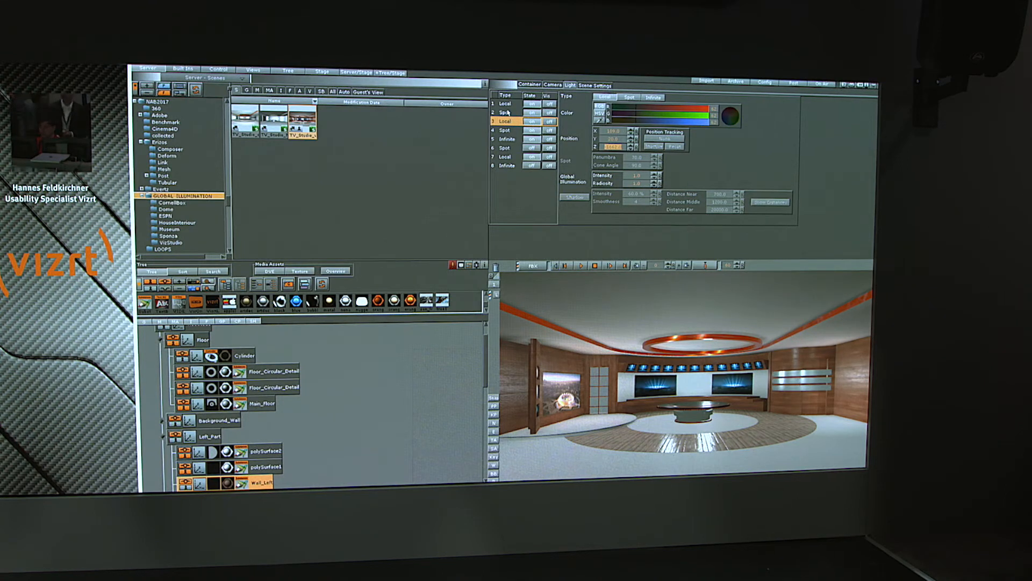
{"action": "left_click", "coordinate": [504, 111]}
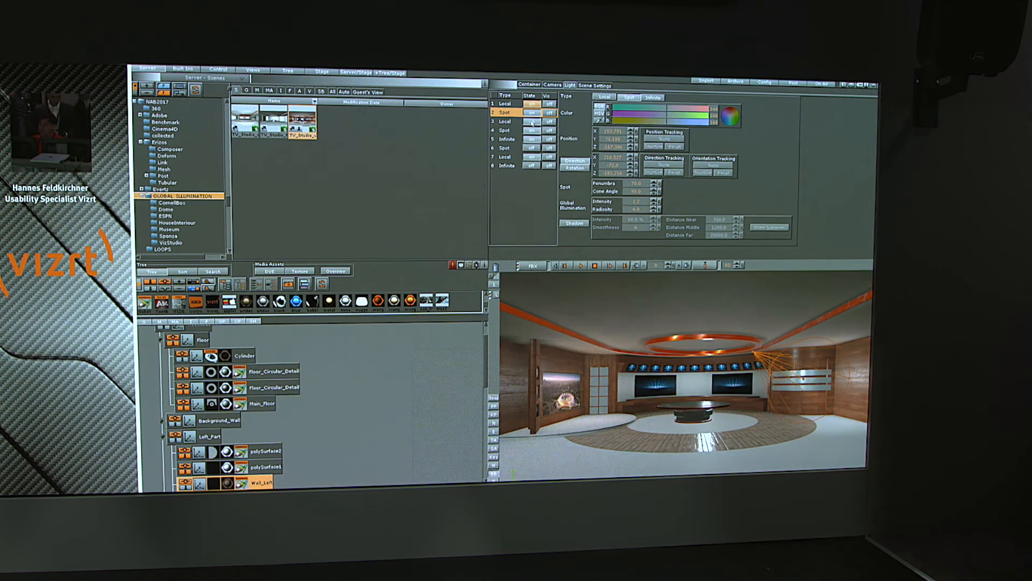
{"action": "left_click", "coordinate": [505, 139]}
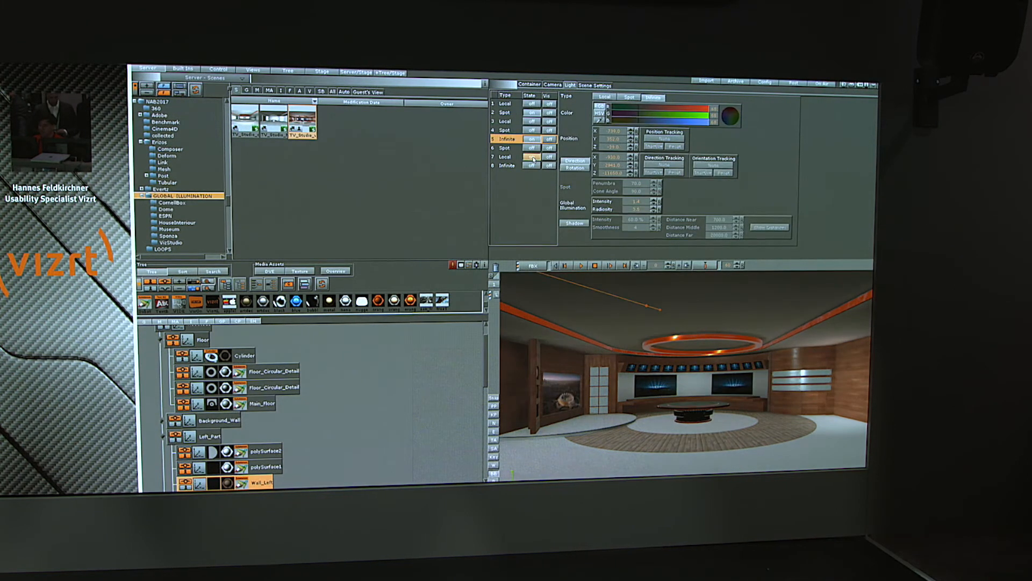
{"action": "left_click", "coordinate": [506, 157]}
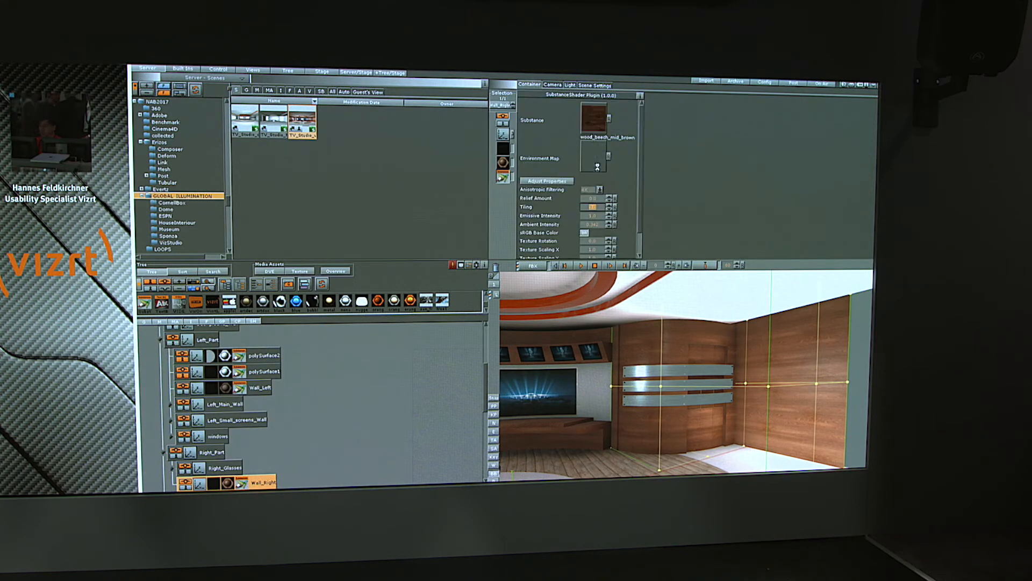
Browse the Substance library to the tiles folder for the ceramic material.
{"action": "left_click", "coordinate": [168, 169]}
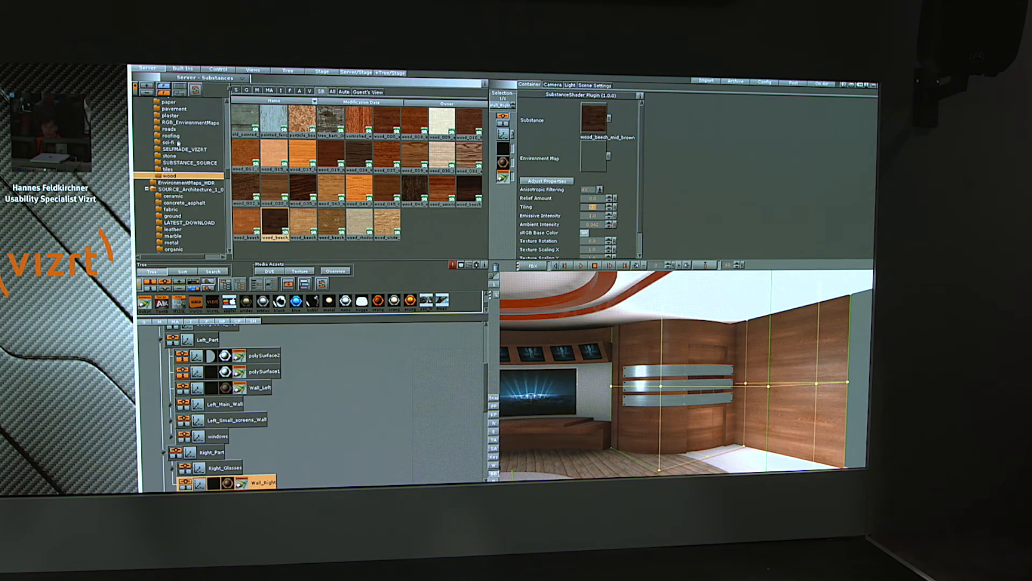
{"action": "mouse_move", "coordinate": [212, 109]}
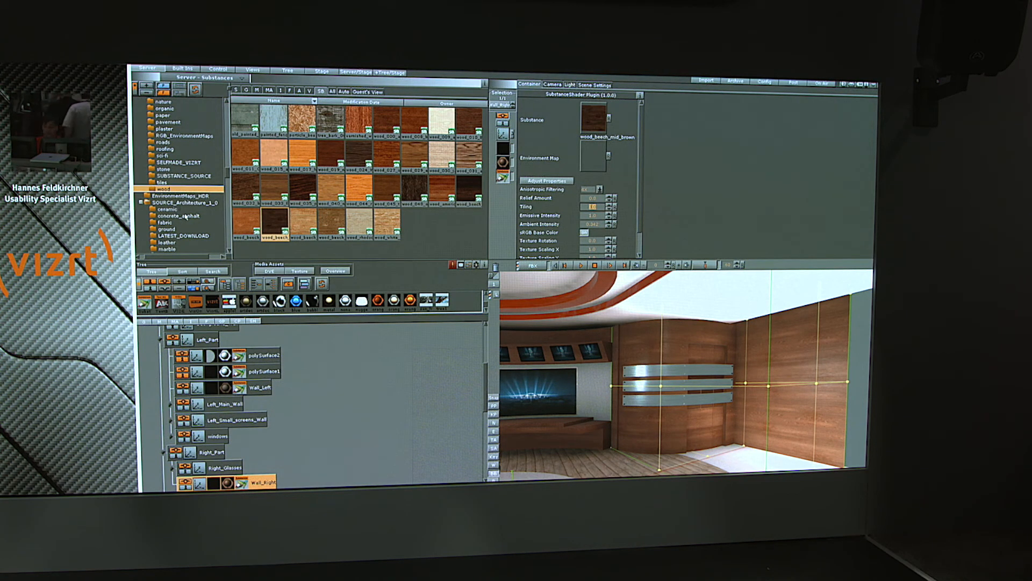
{"action": "scroll", "scroll_direction": "down", "scroll_amount": 3}
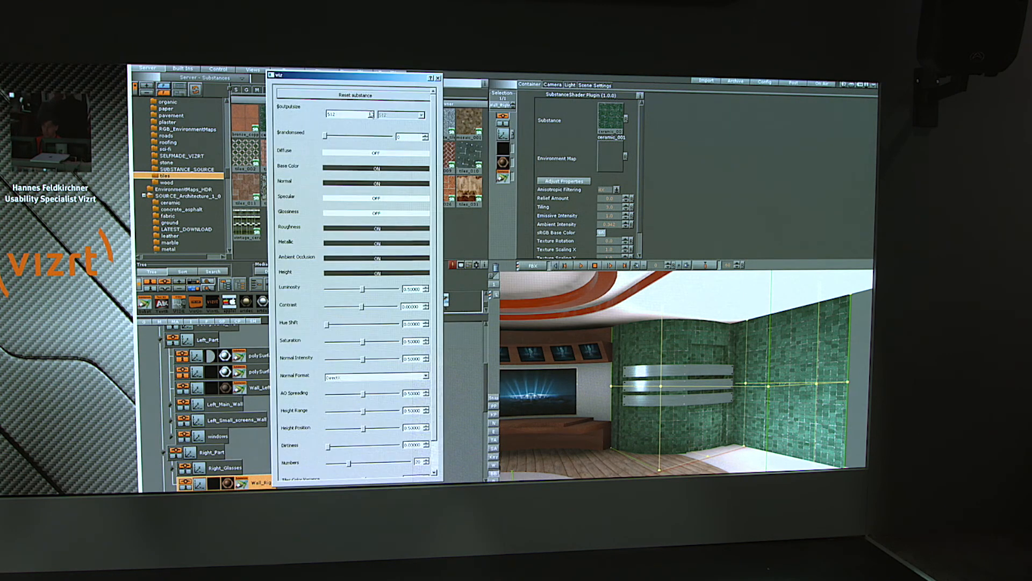
Set the tile Substance output size to 2048 and increase the number of tiles.
{"action": "left_click", "coordinate": [368, 115]}
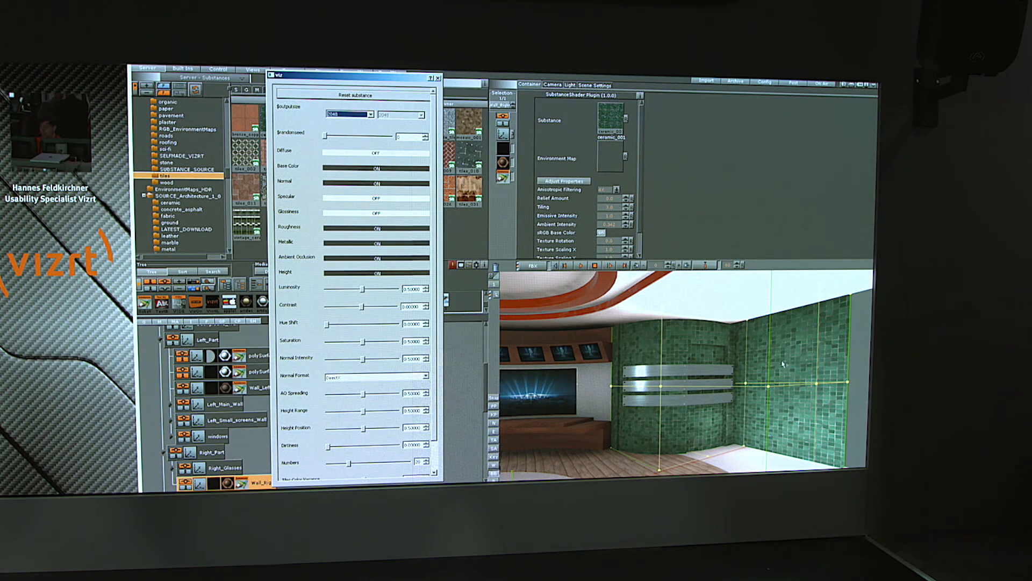
{"action": "left_click", "coordinate": [437, 78]}
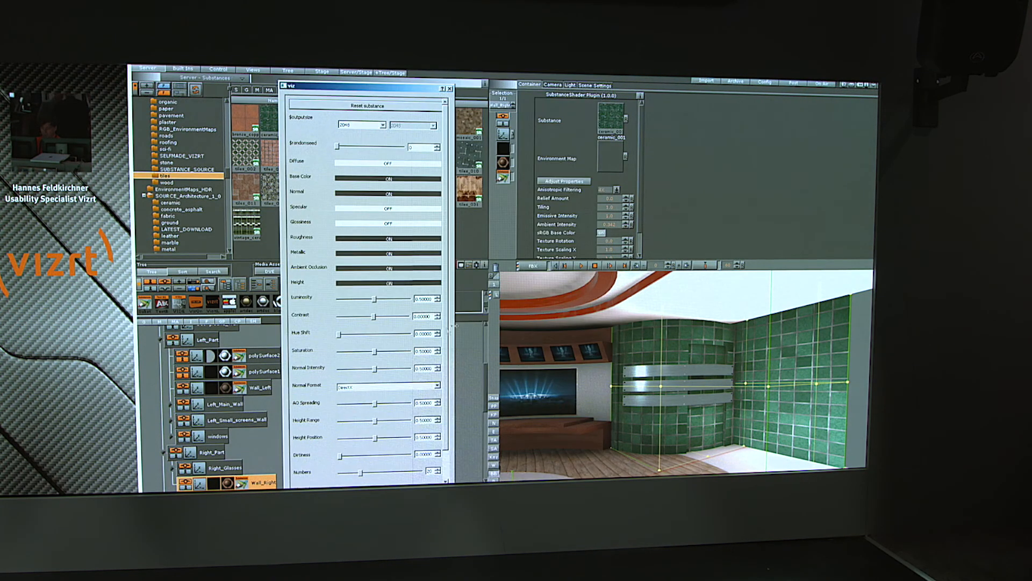
{"action": "scroll", "scroll_direction": "down", "scroll_amount": 3}
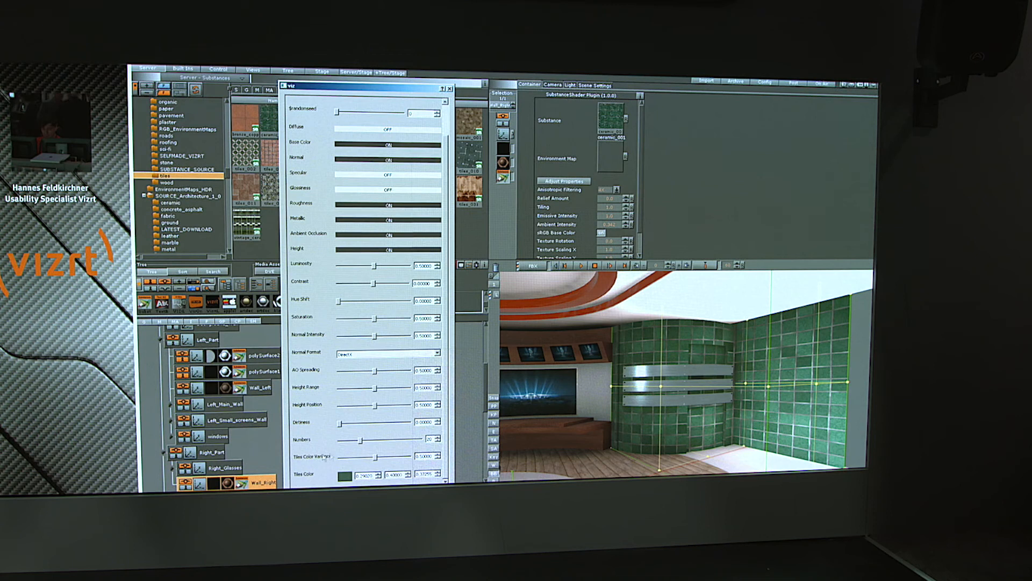
{"action": "left_click_drag", "start_coordinate": [365, 439], "coordinate": [345, 440]}
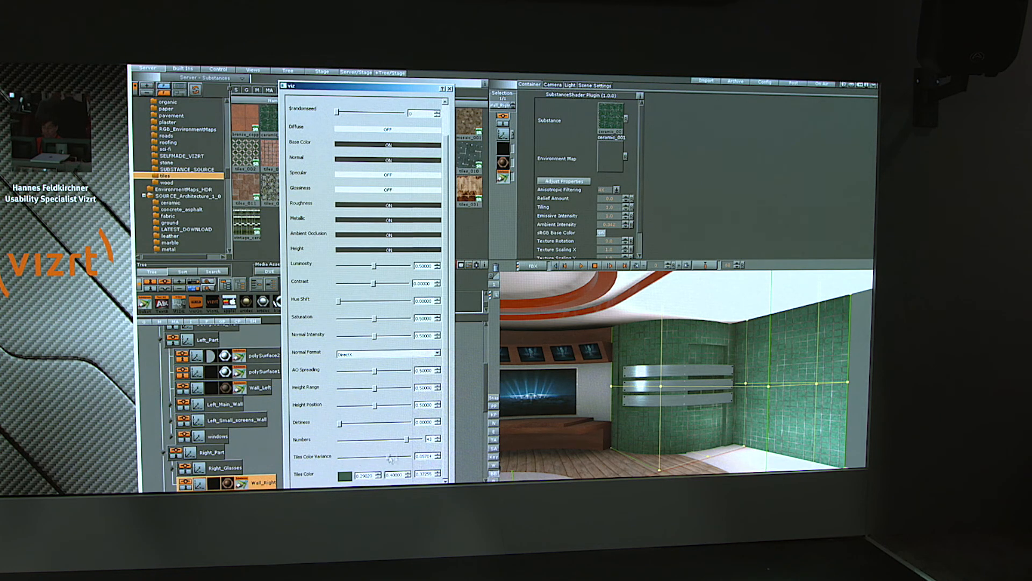
Add colour variation between the tiles and reduce their dirtiness almost to none.
{"action": "left_click_drag", "start_coordinate": [409, 456], "coordinate": [428, 456]}
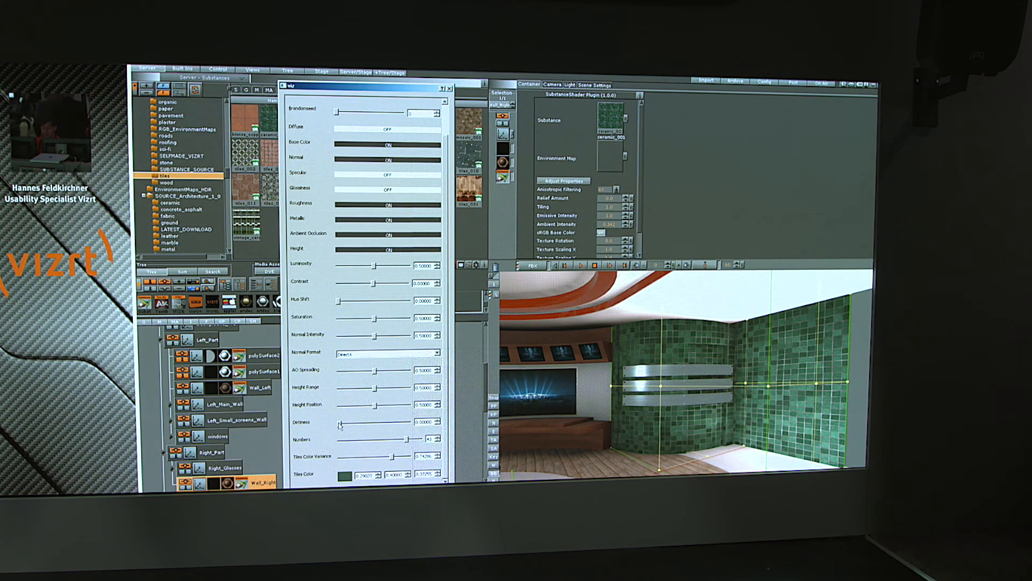
{"action": "left_click_drag", "start_coordinate": [337, 422], "coordinate": [384, 421]}
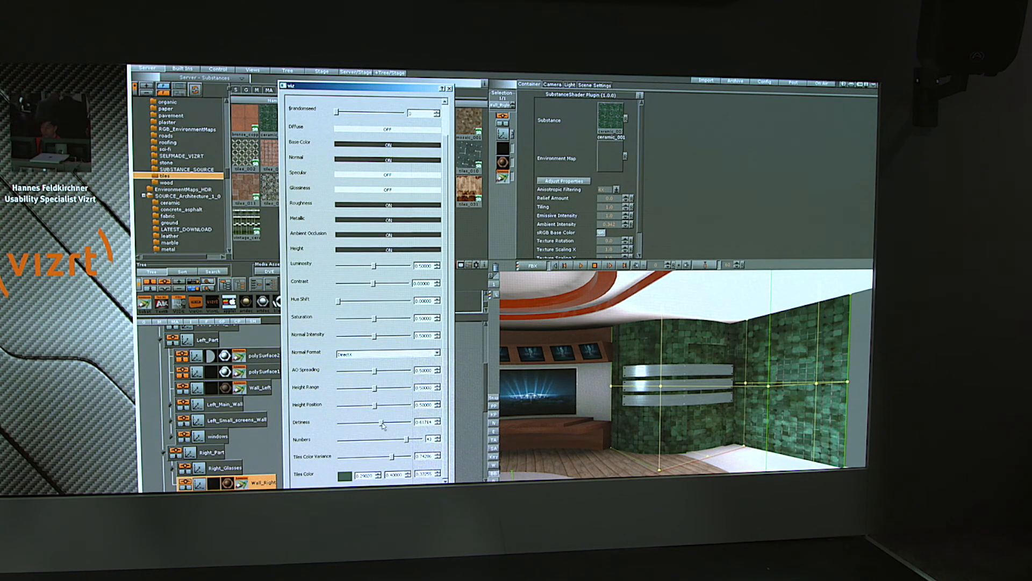
{"action": "left_click_drag", "start_coordinate": [384, 421], "coordinate": [354, 422]}
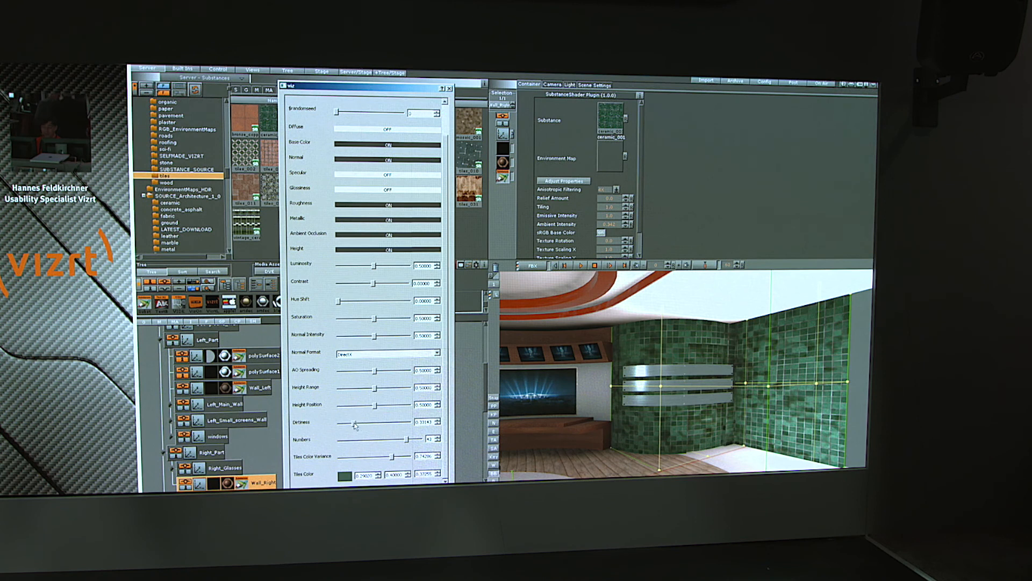
{"action": "left_click_drag", "start_coordinate": [379, 421], "coordinate": [342, 421]}
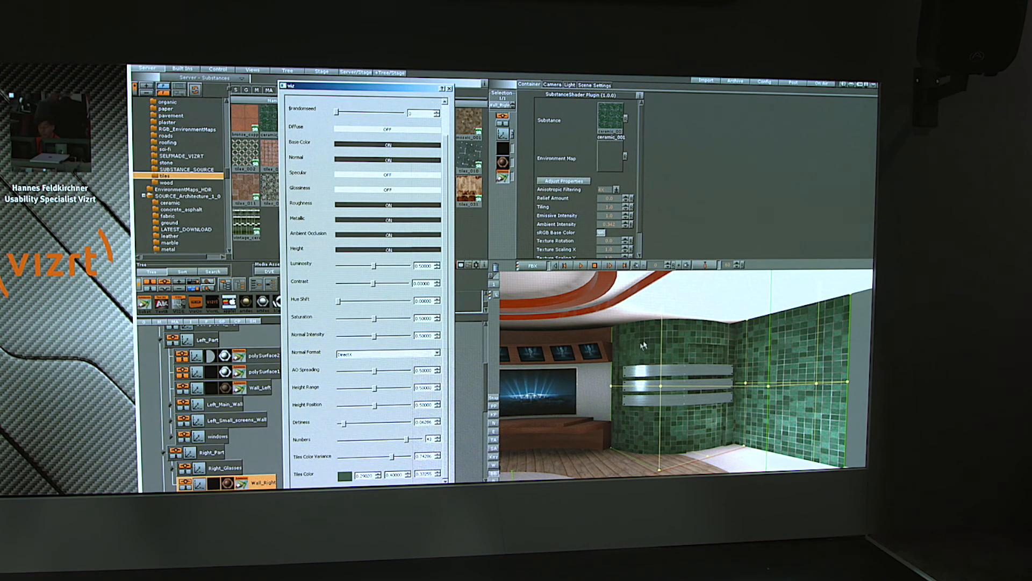
Change the Tiles Color to purple in the Select Color dialog.
{"action": "left_click", "coordinate": [343, 474]}
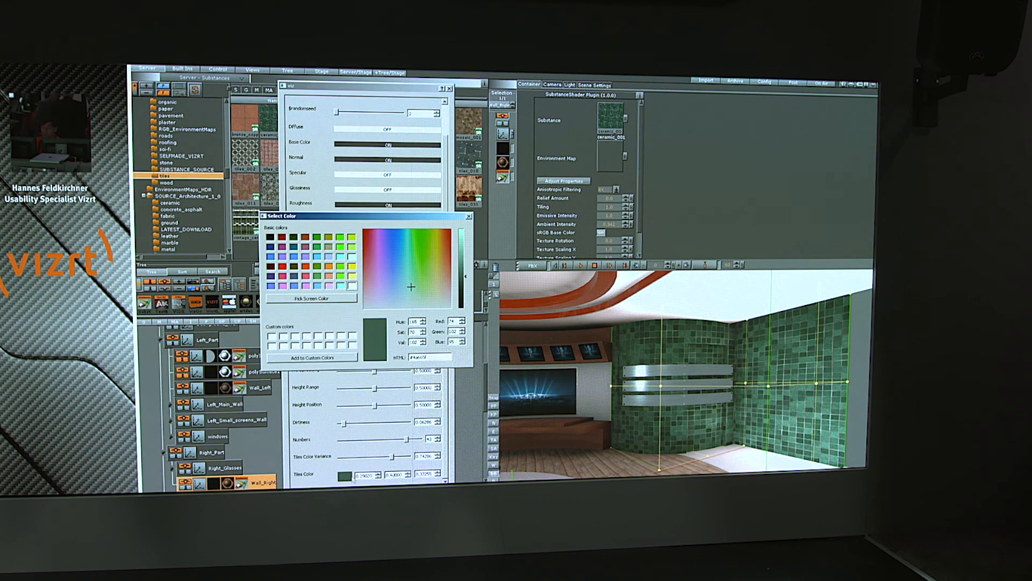
{"action": "left_click", "coordinate": [381, 283]}
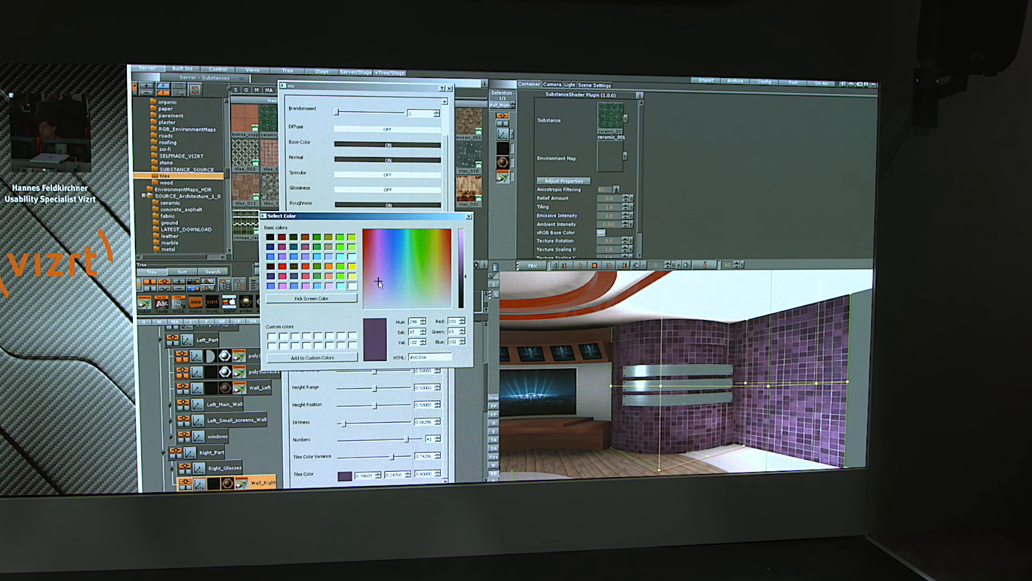
{"action": "left_click", "coordinate": [469, 216]}
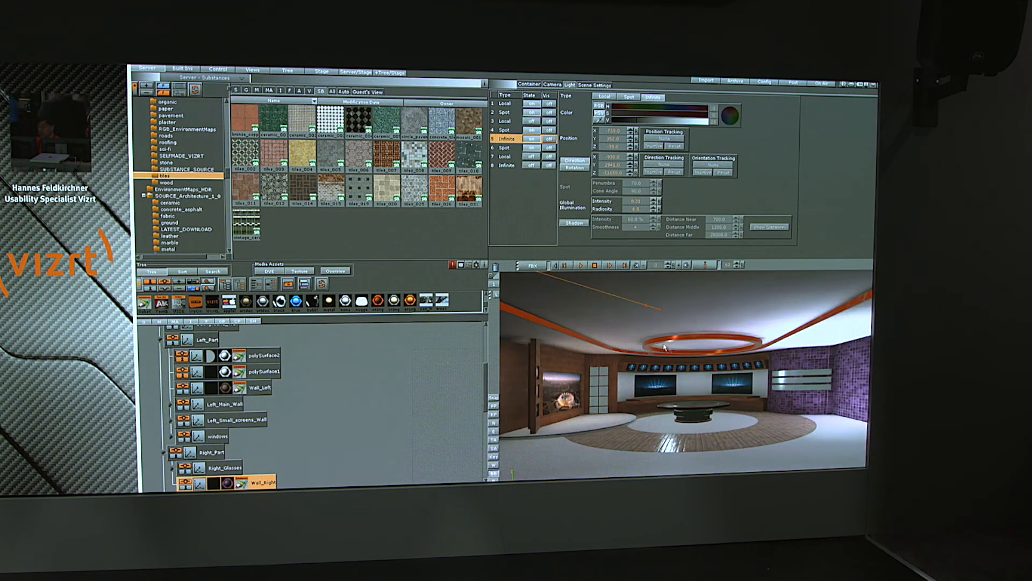
{"action": "mouse_move", "coordinate": [674, 370]}
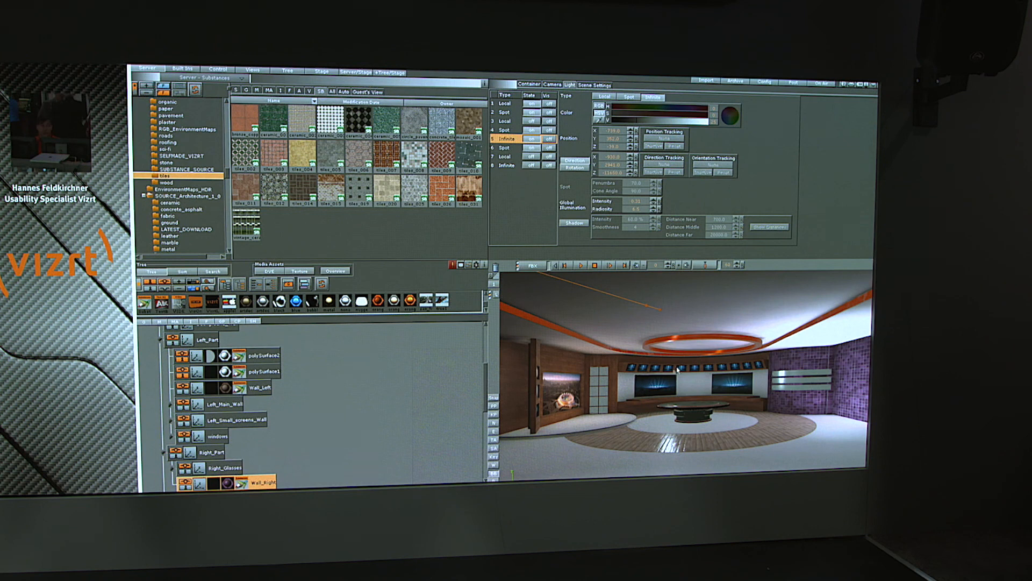